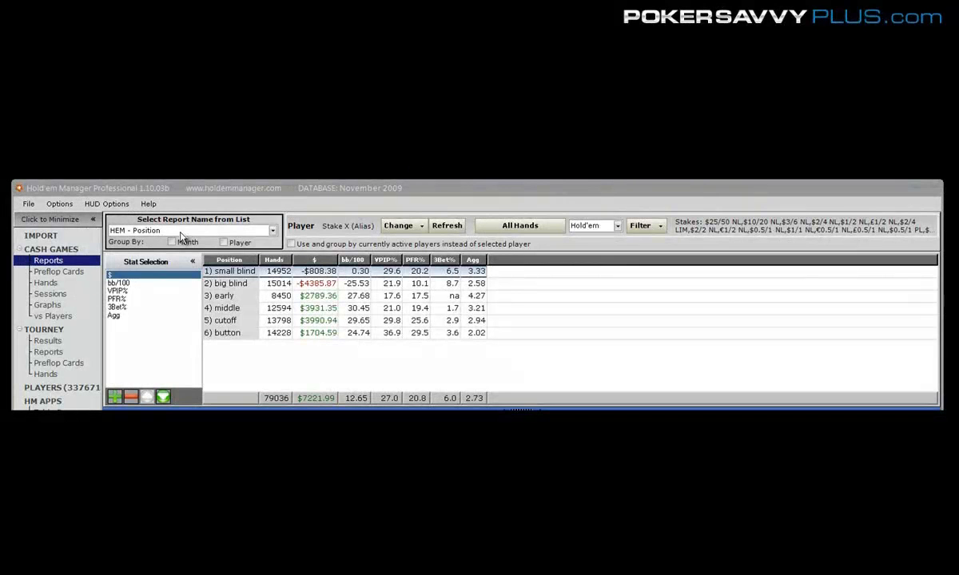
Load the HEM - Stakes report from the saved reports dropdown
left_click(272, 230)
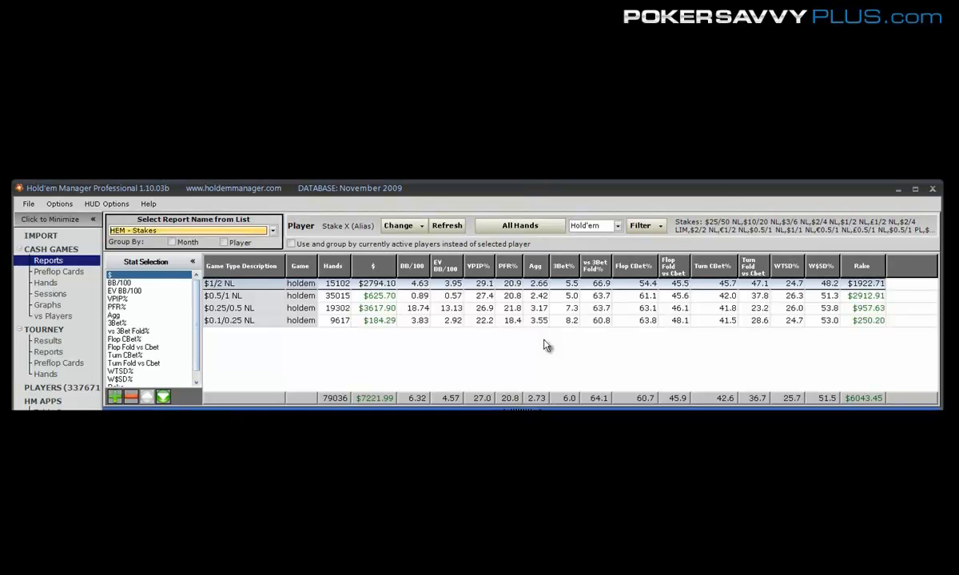
mouse_move(454, 339)
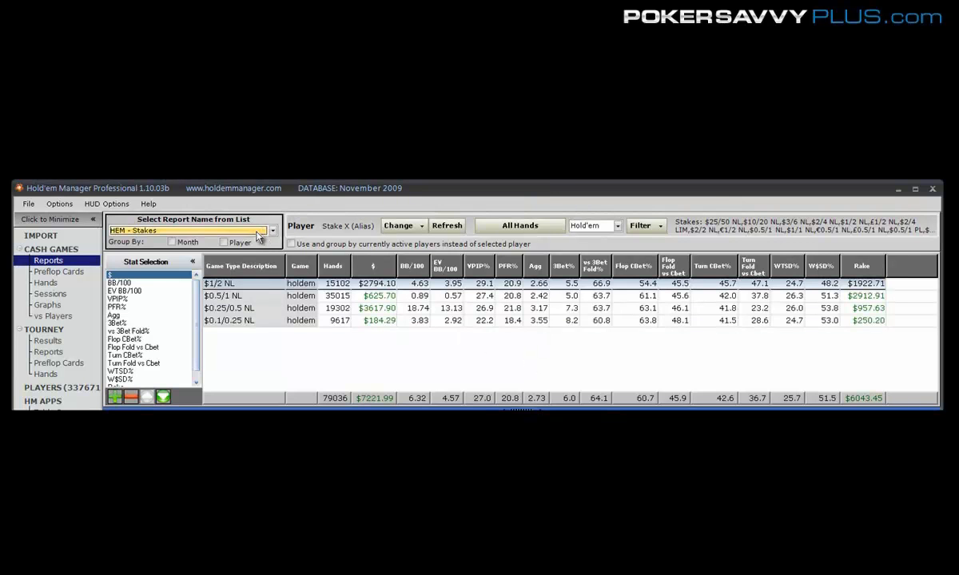
mouse_move(351, 359)
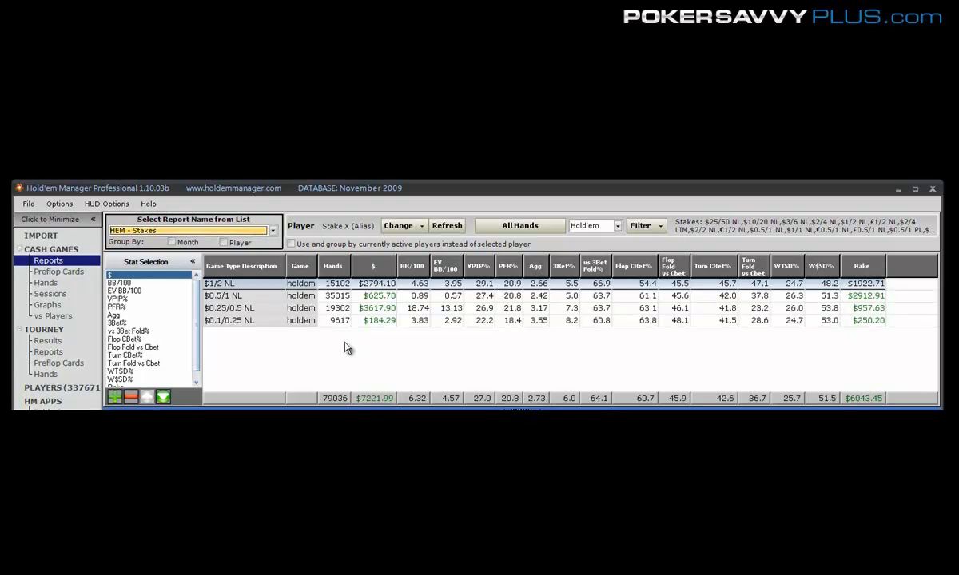
mouse_move(281, 242)
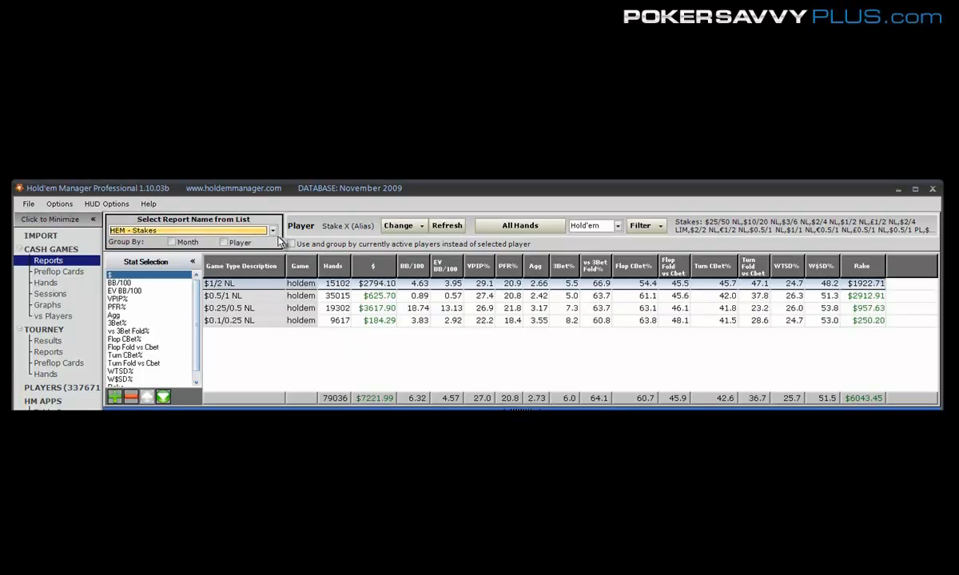
Choose HEM - Position from the saved reports dropdown to show results by seat
left_click(272, 230)
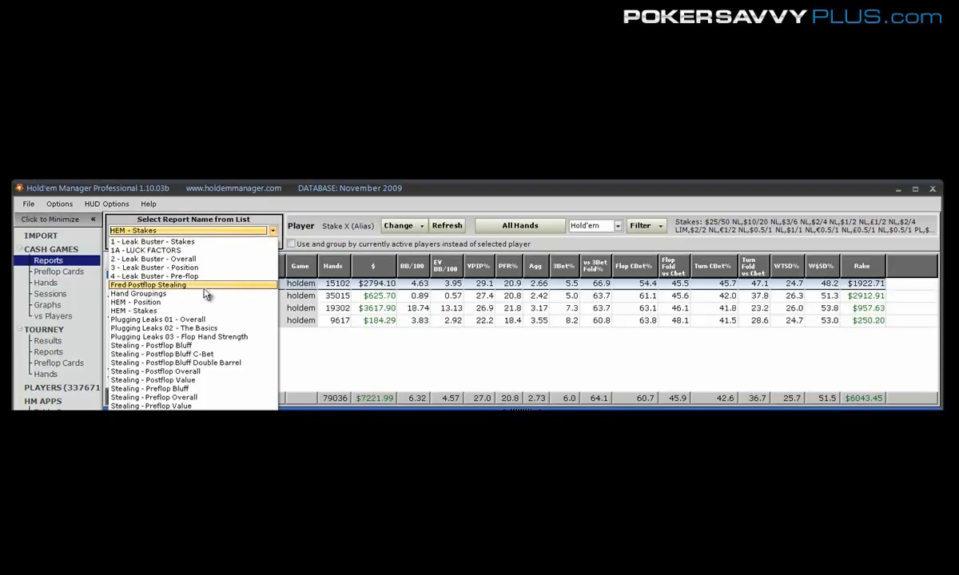
mouse_move(144, 310)
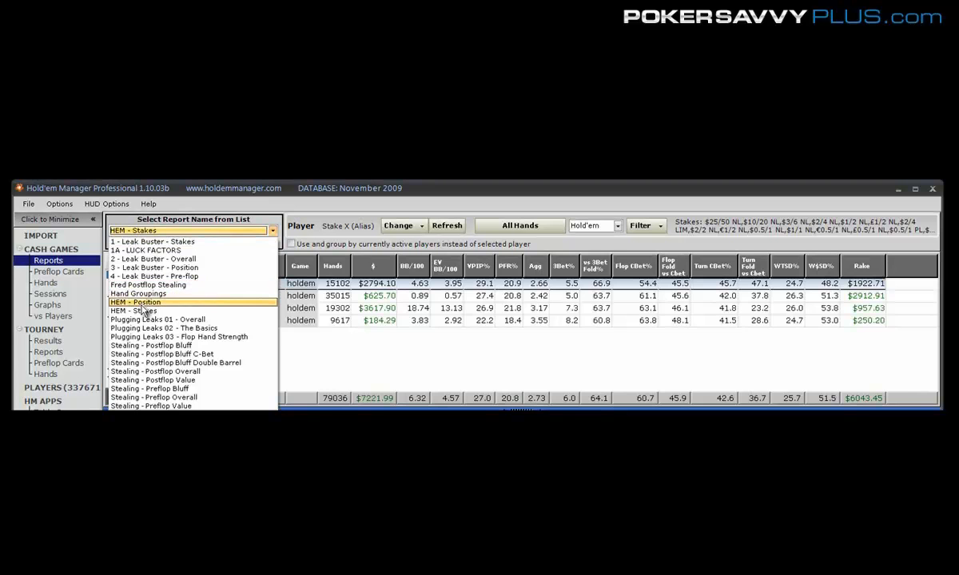
left_click(136, 302)
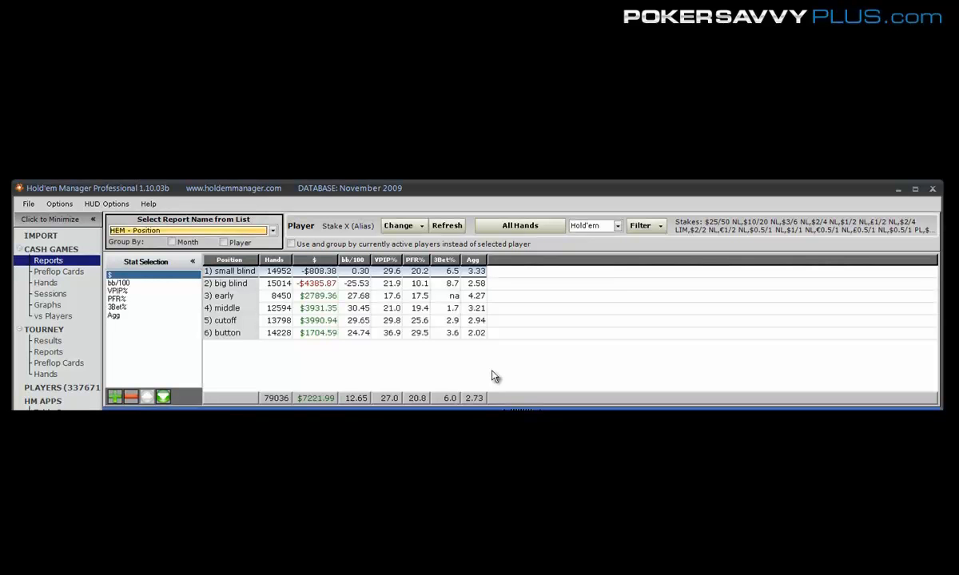
mouse_move(521, 400)
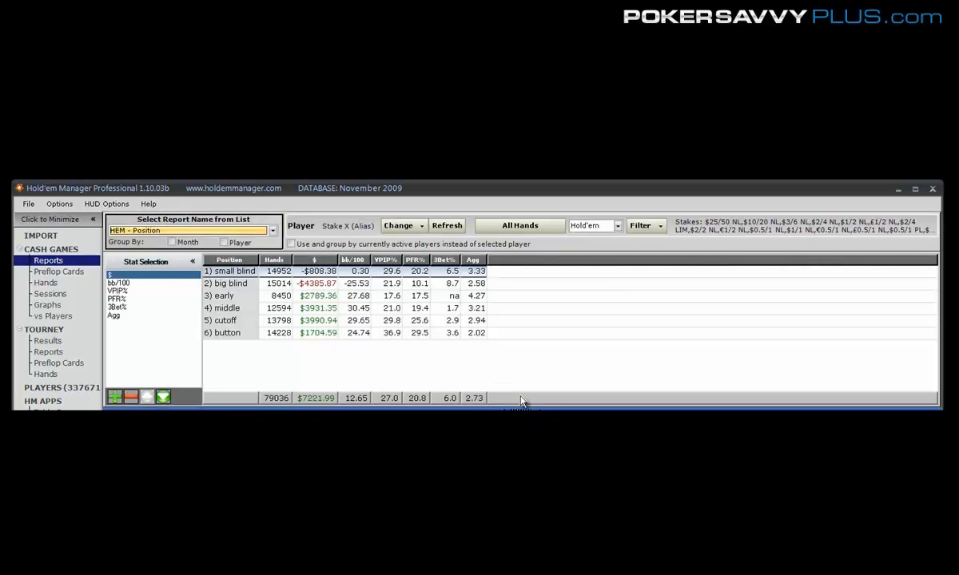
mouse_move(410, 364)
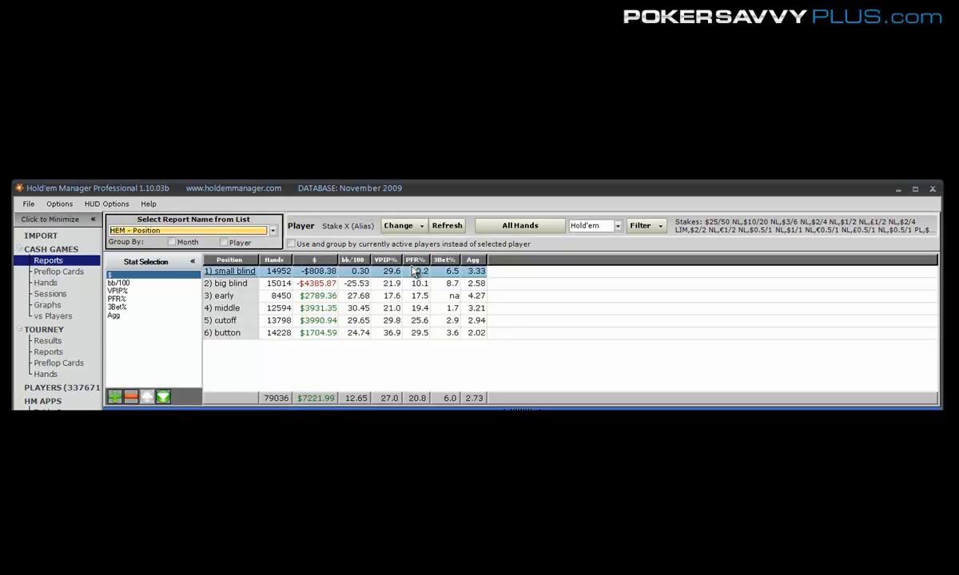
left_click(232, 296)
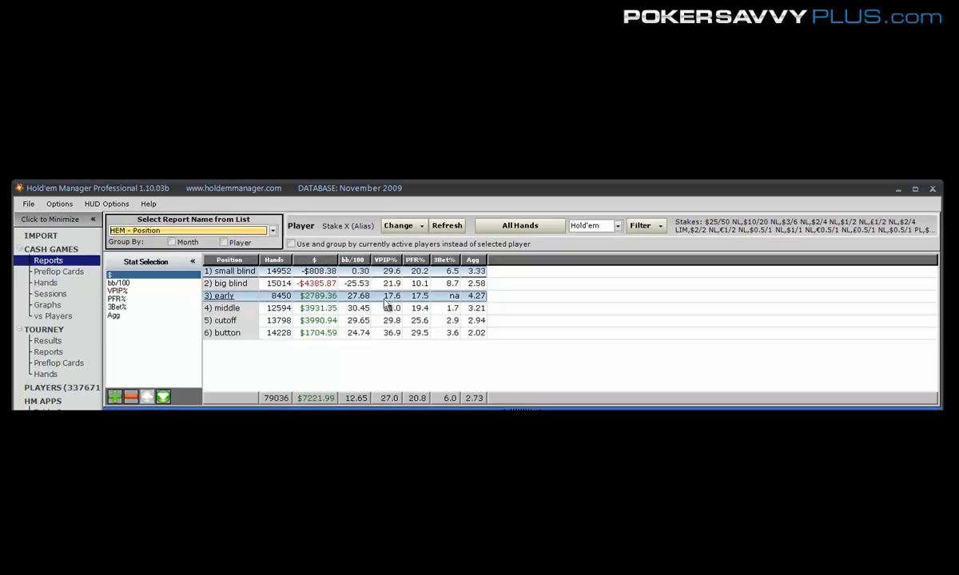
left_click(320, 308)
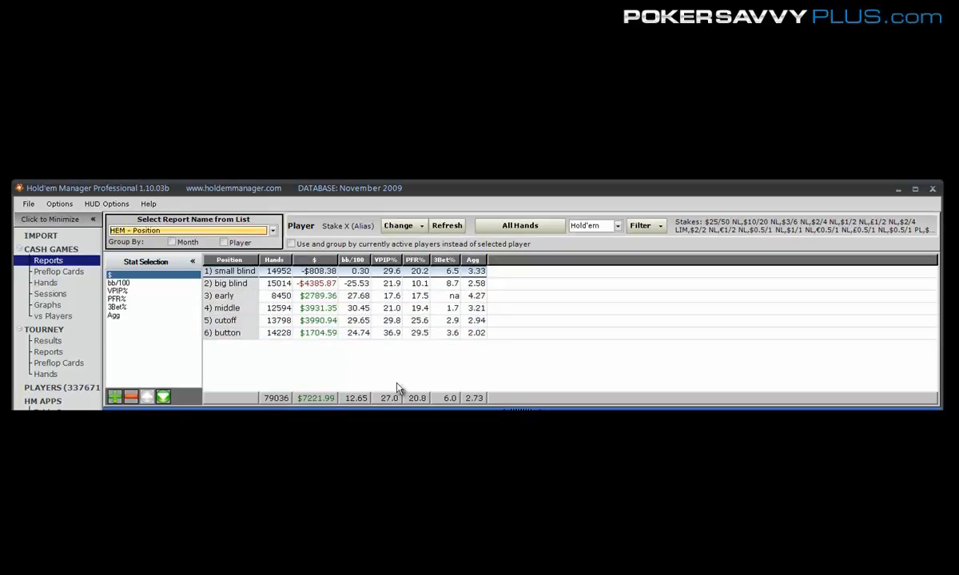
mouse_move(431, 366)
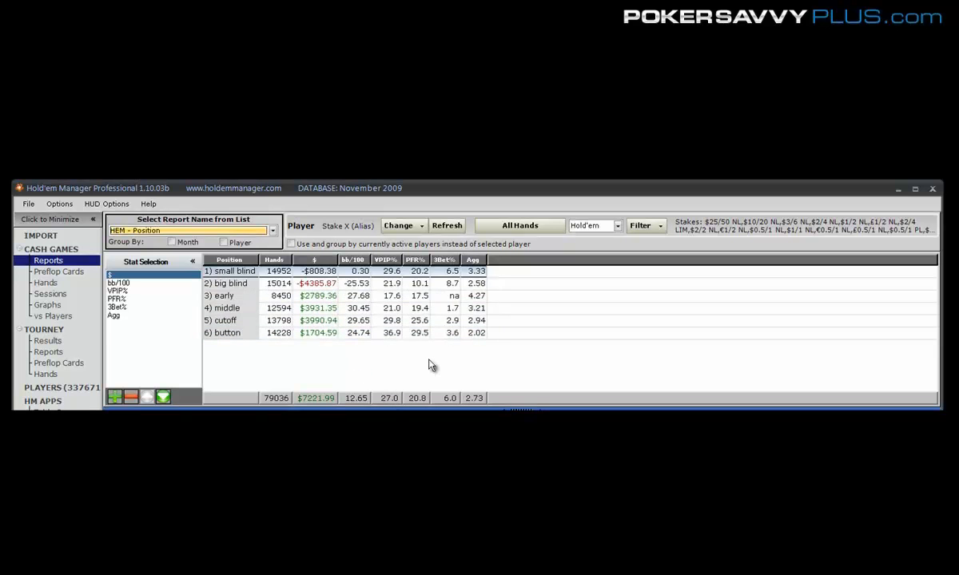
left_click(320, 296)
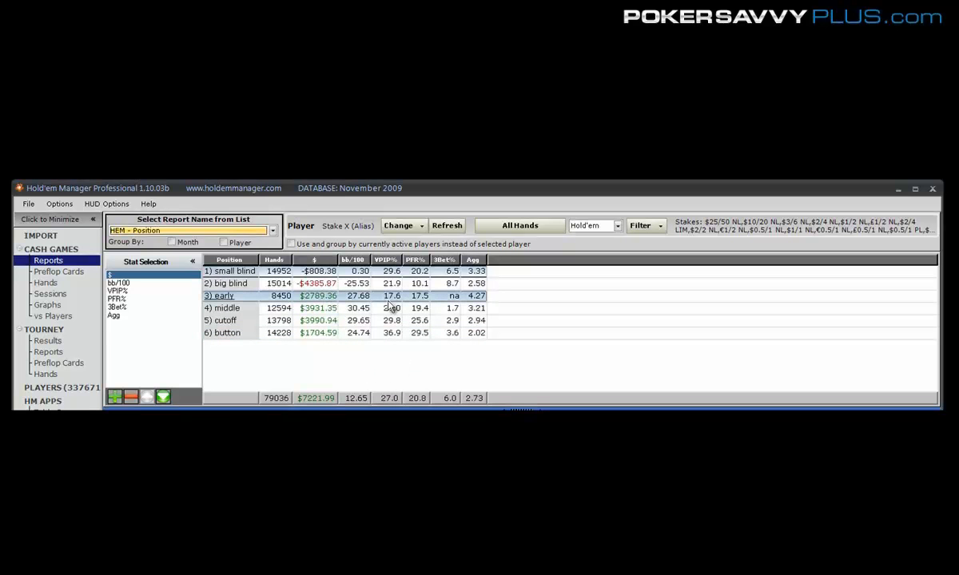
mouse_move(398, 304)
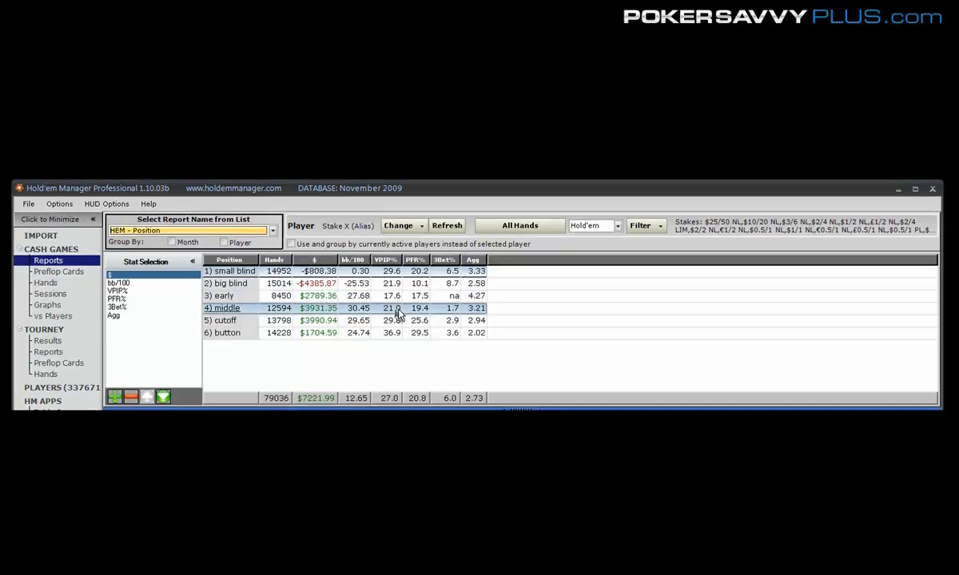
left_click(225, 320)
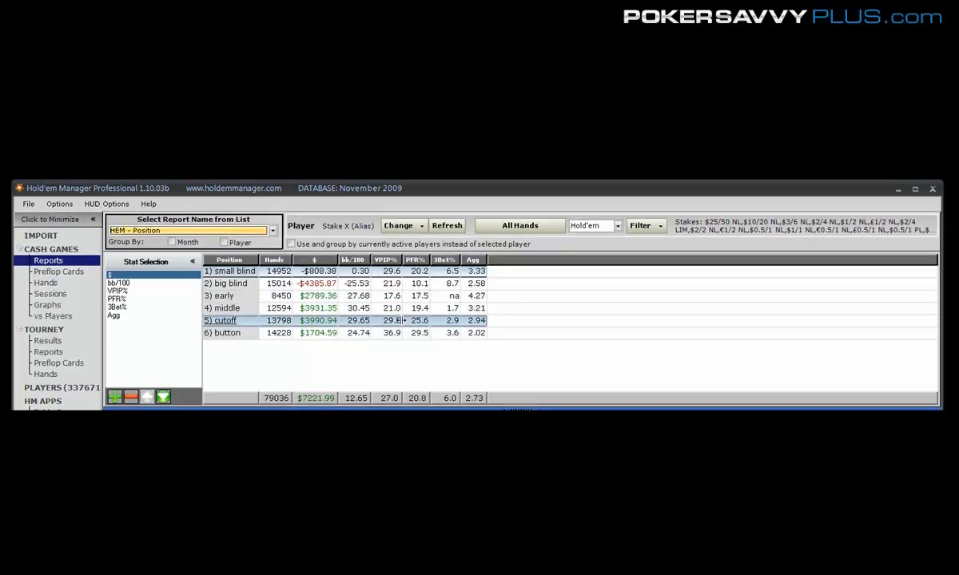
left_click(232, 332)
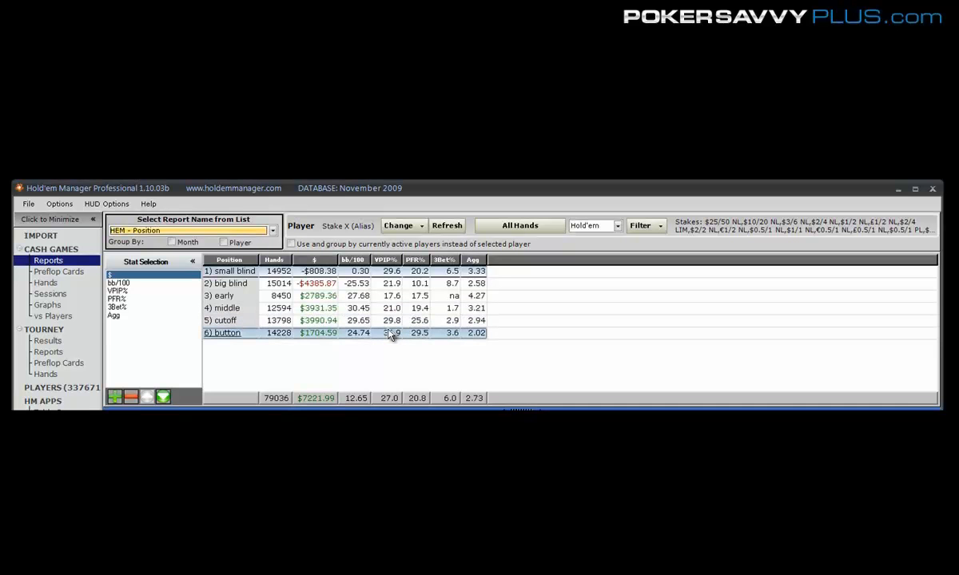
mouse_move(385, 335)
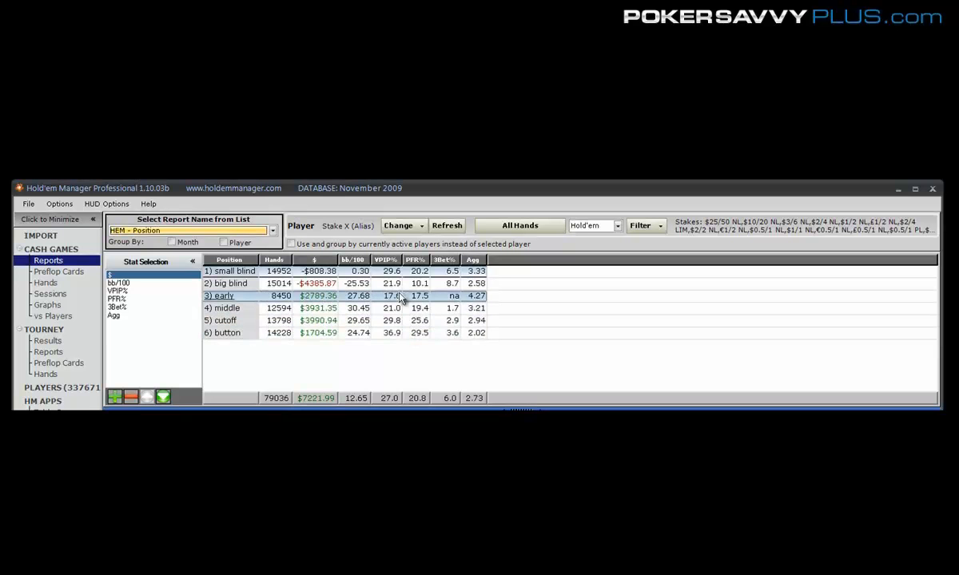
mouse_move(397, 308)
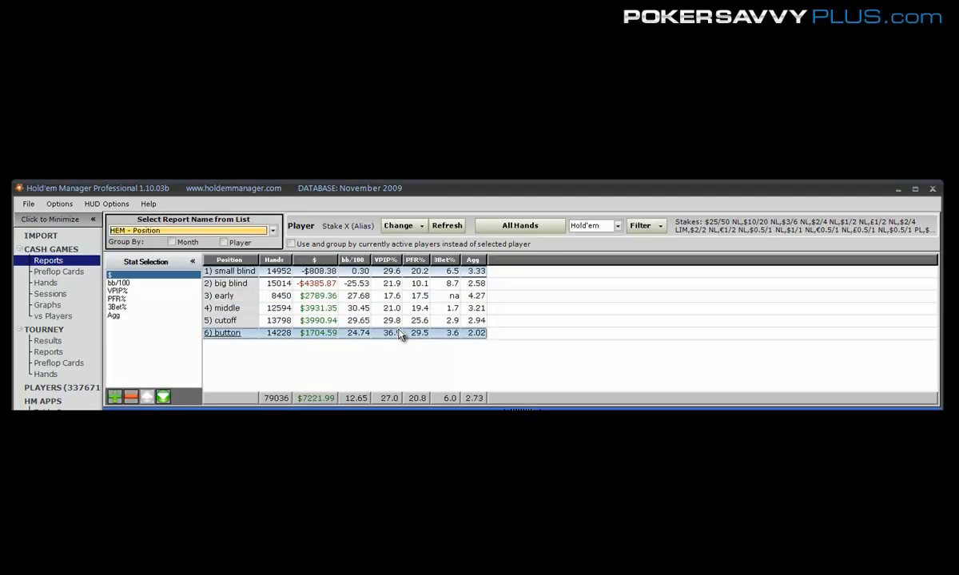
left_click(232, 283)
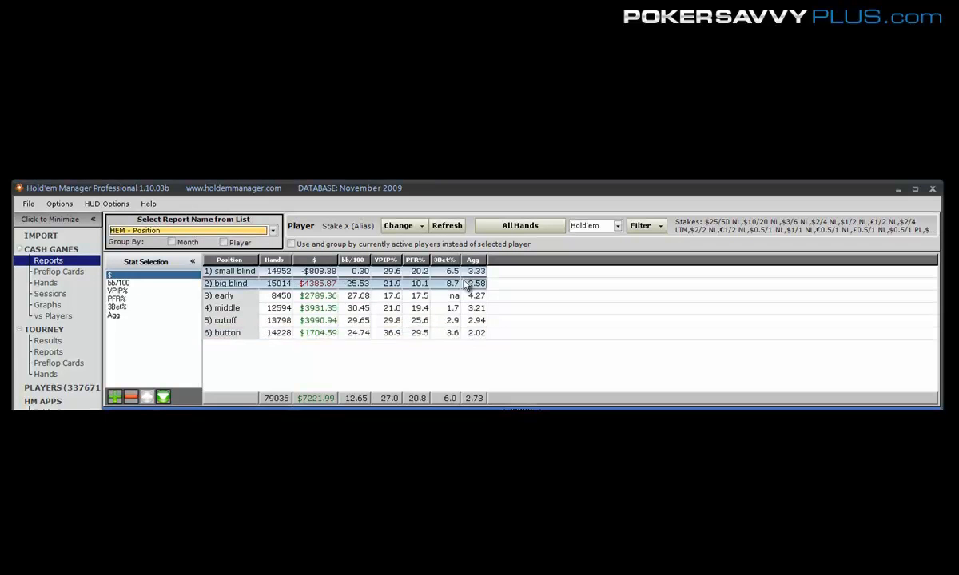
left_click(229, 271)
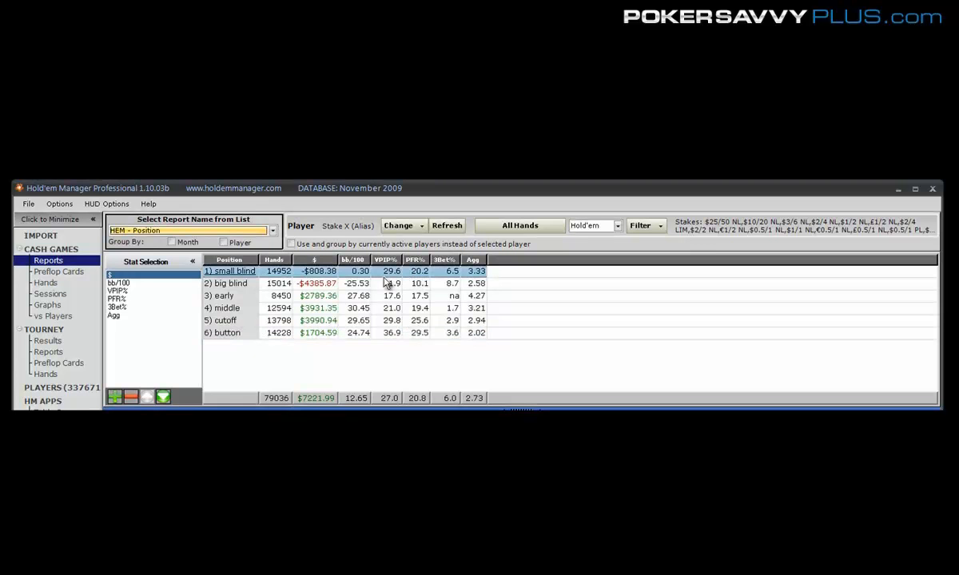
left_click(229, 283)
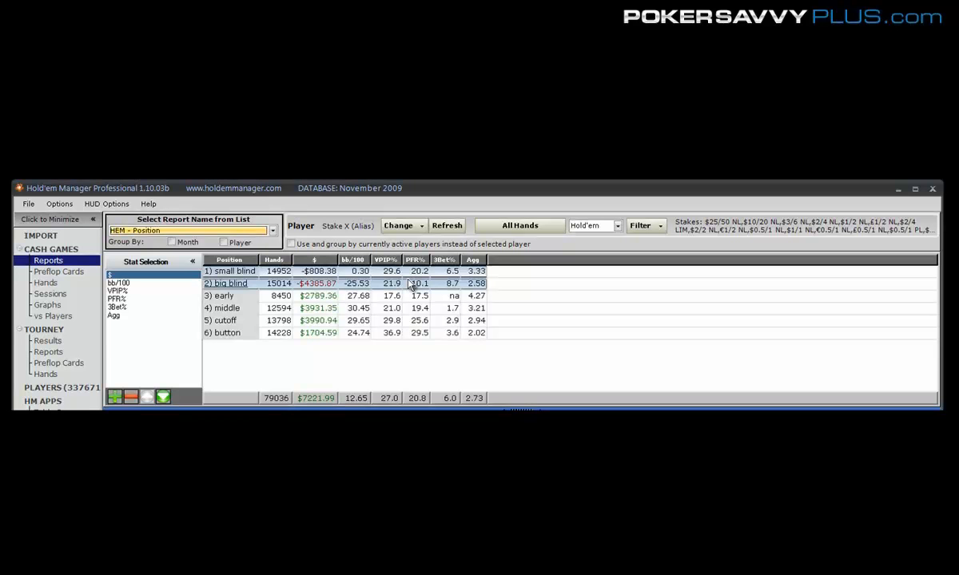
left_click(320, 320)
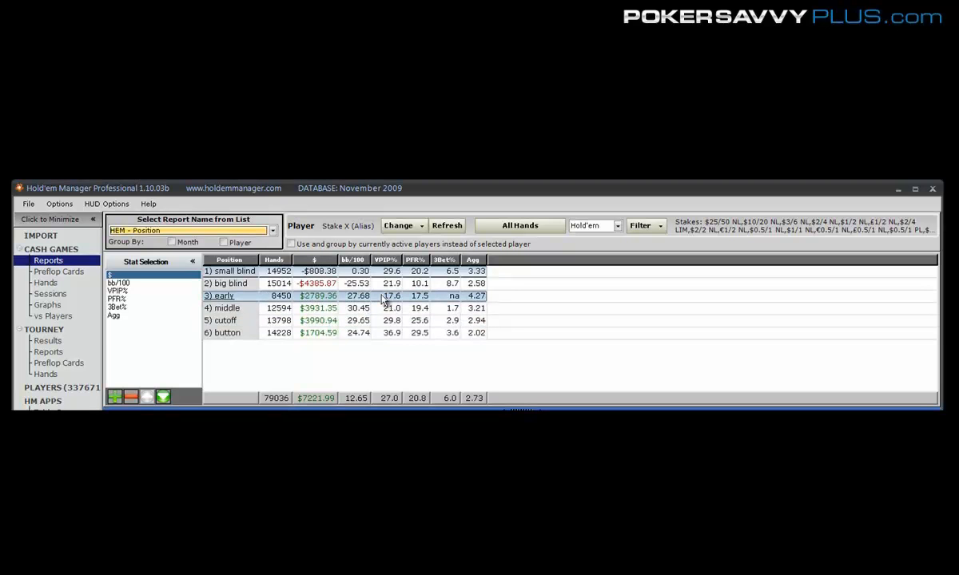
mouse_move(397, 297)
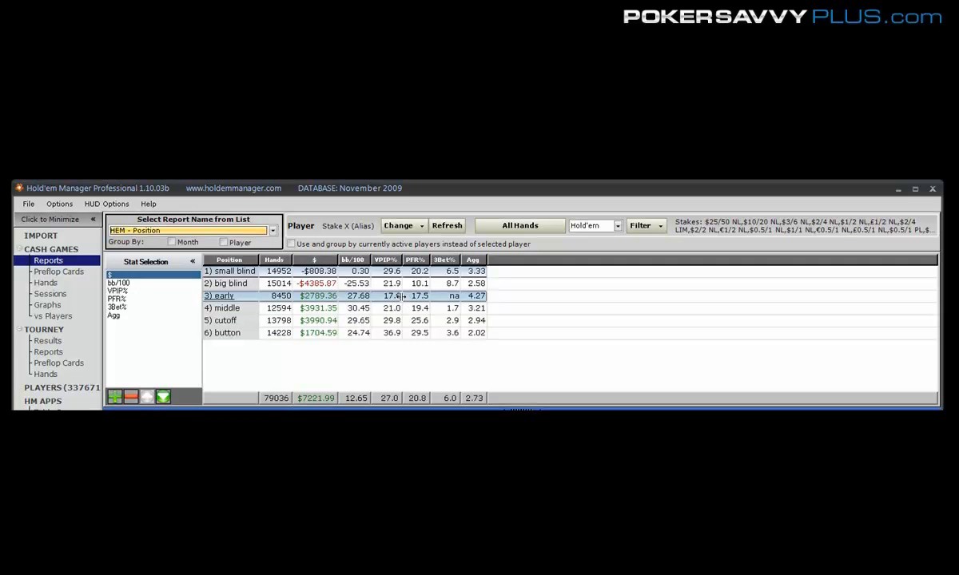
mouse_move(411, 307)
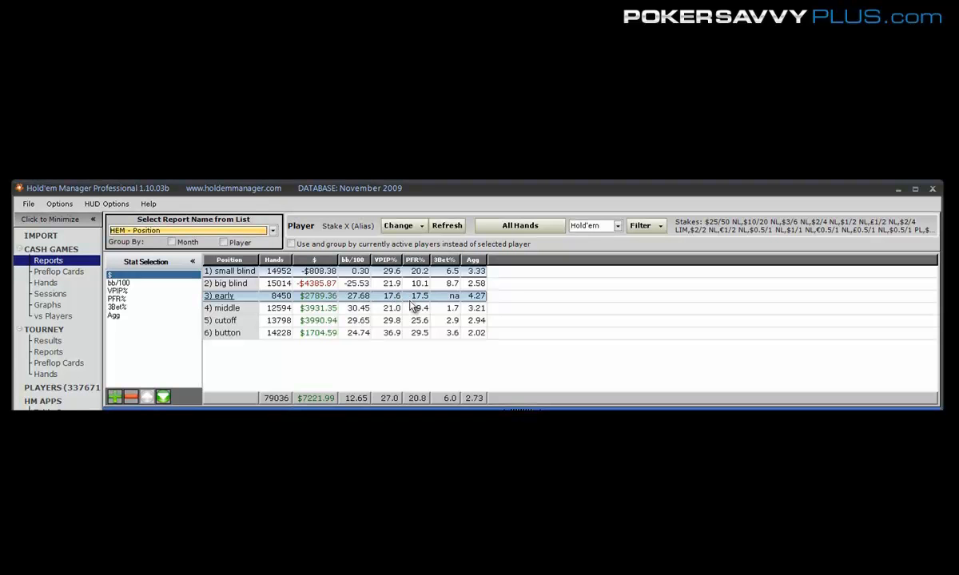
left_click(319, 308)
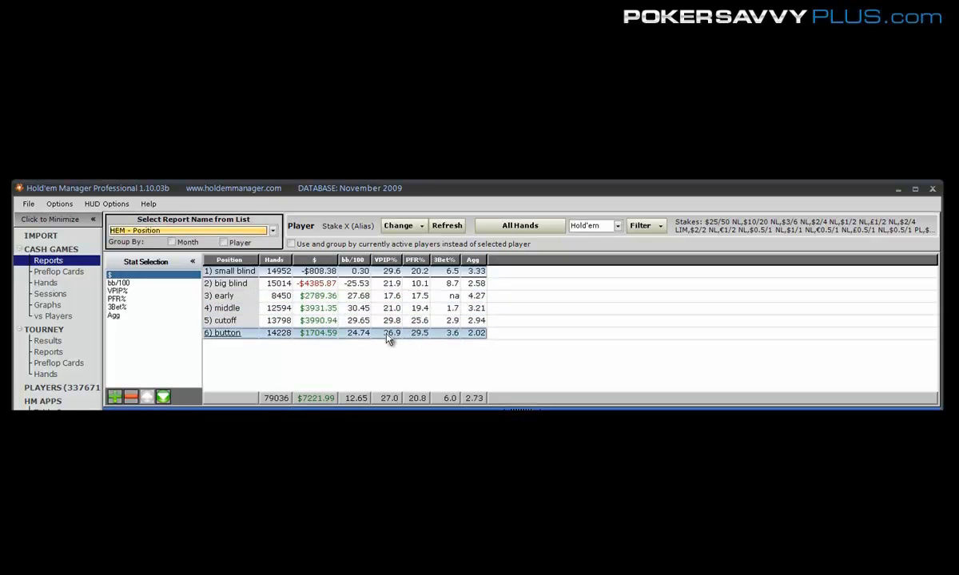
left_click(224, 321)
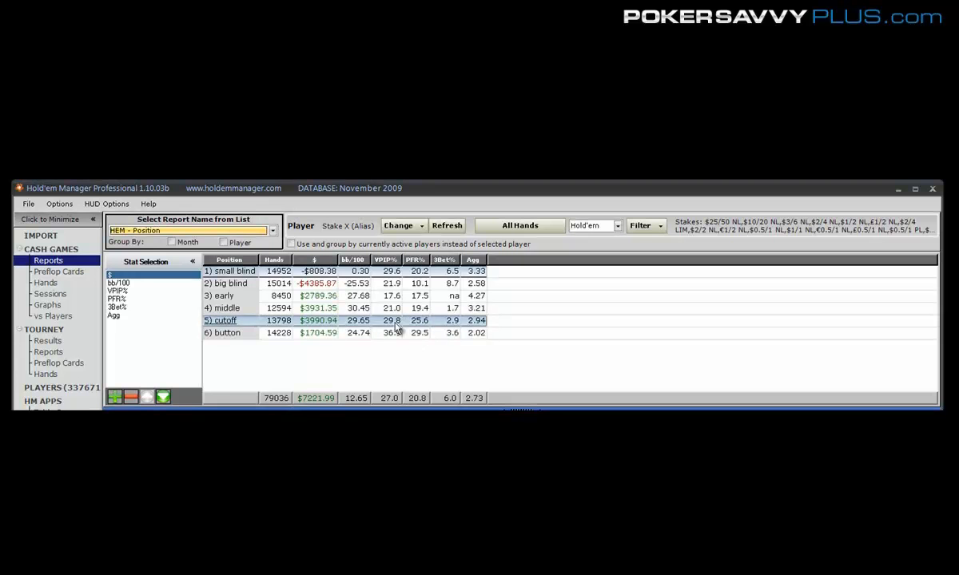